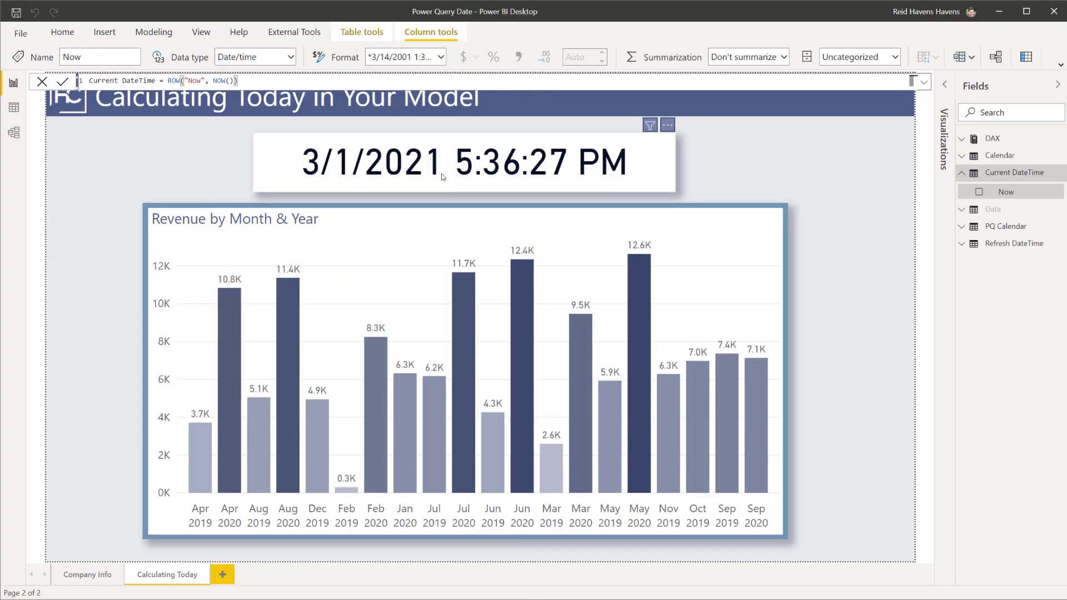
{"action": "mouse_move", "coordinate": [328, 178]}
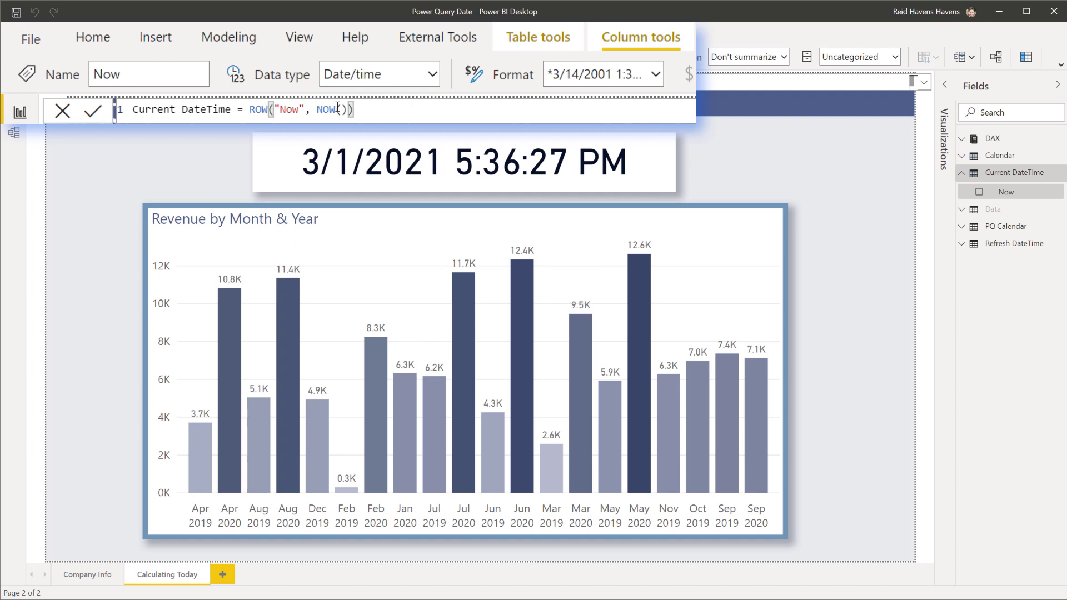
{"action": "mouse_move", "coordinate": [1017, 172]}
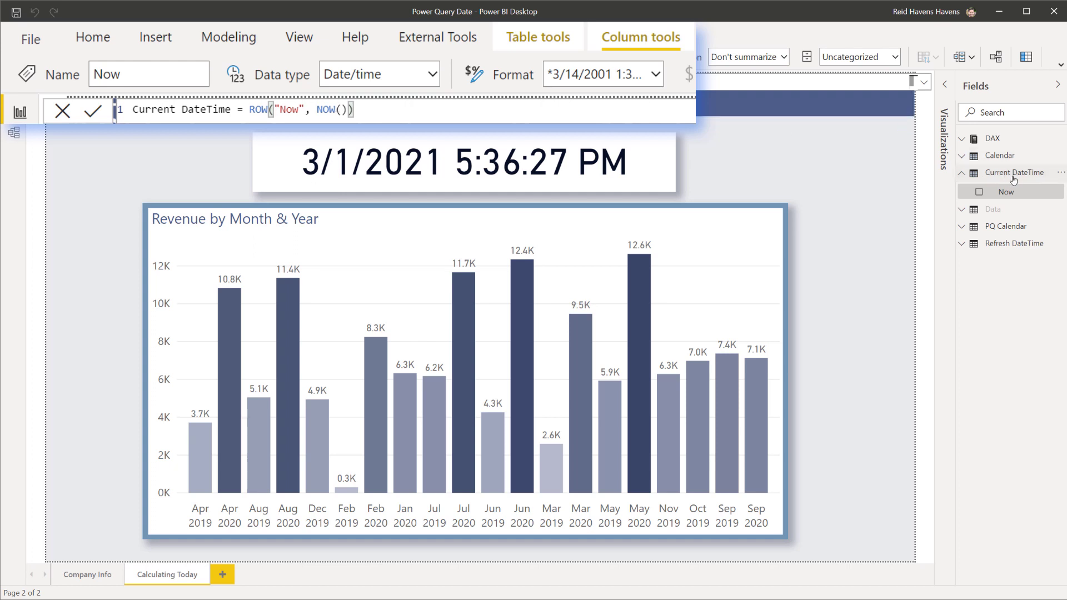
{"action": "mouse_move", "coordinate": [1017, 172]}
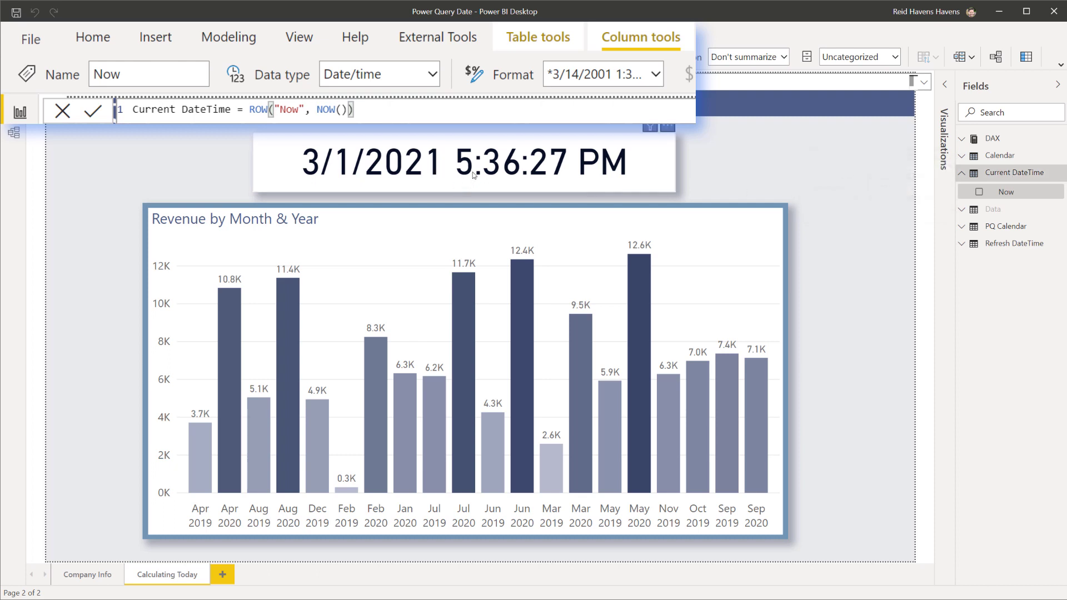
{"action": "mouse_move", "coordinate": [474, 173]}
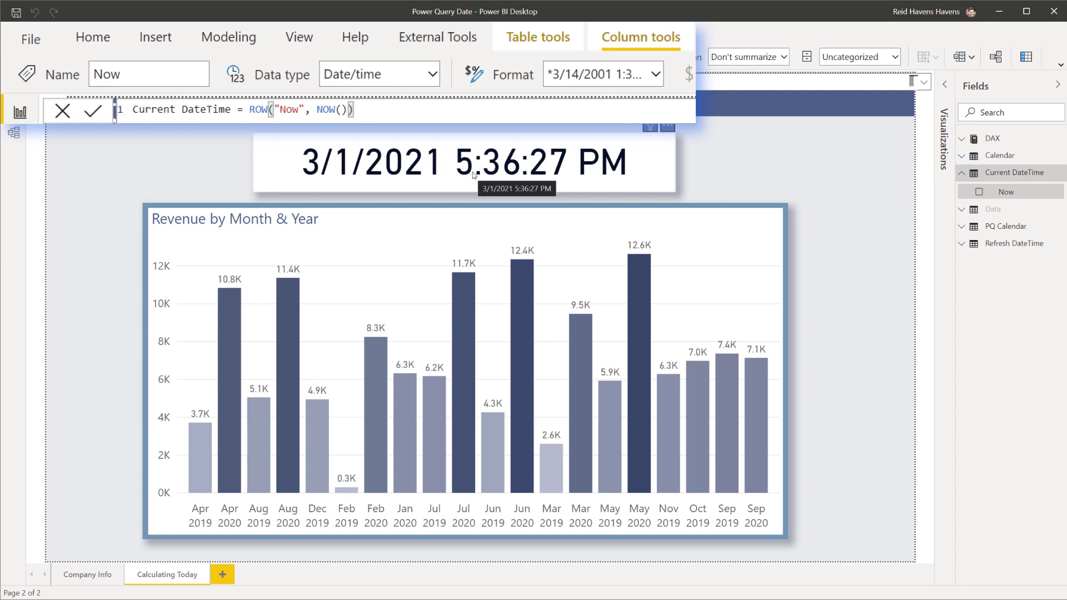
{"action": "mouse_move", "coordinate": [389, 168]}
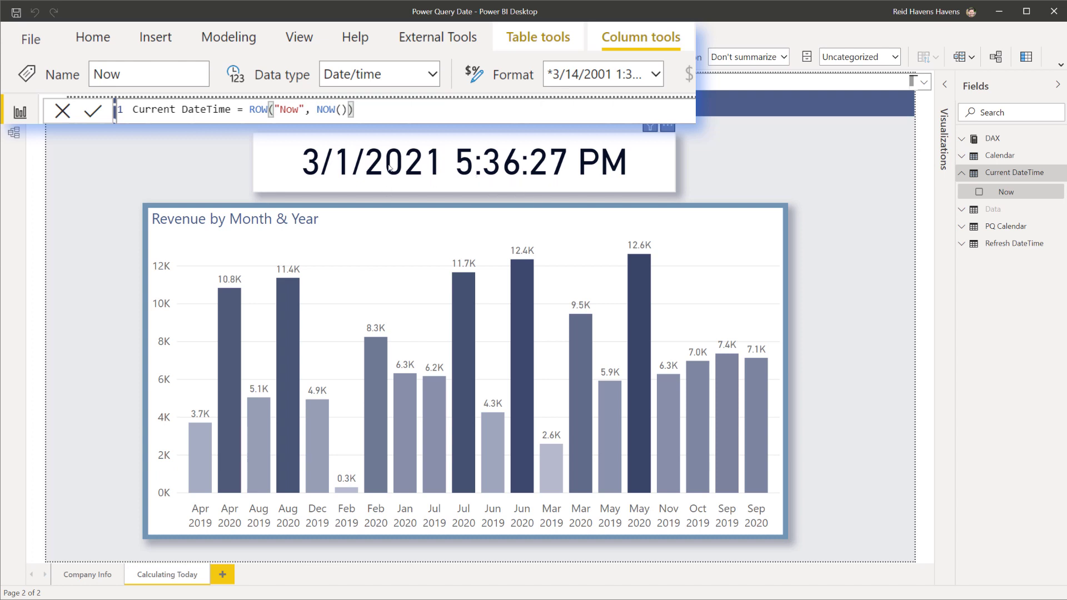
{"action": "mouse_move", "coordinate": [539, 191]}
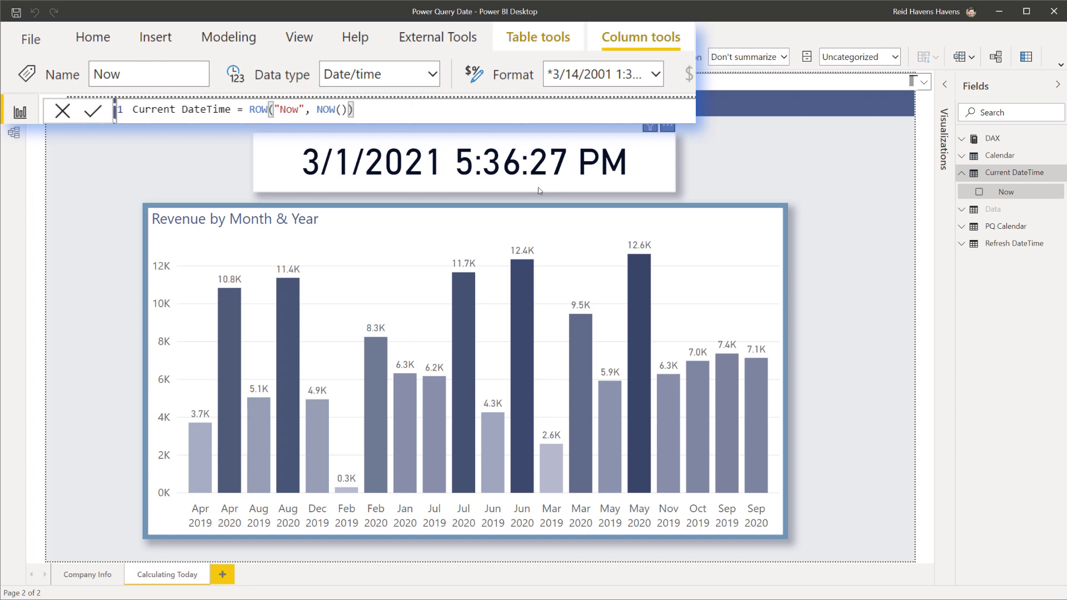
{"action": "mouse_move", "coordinate": [389, 175]}
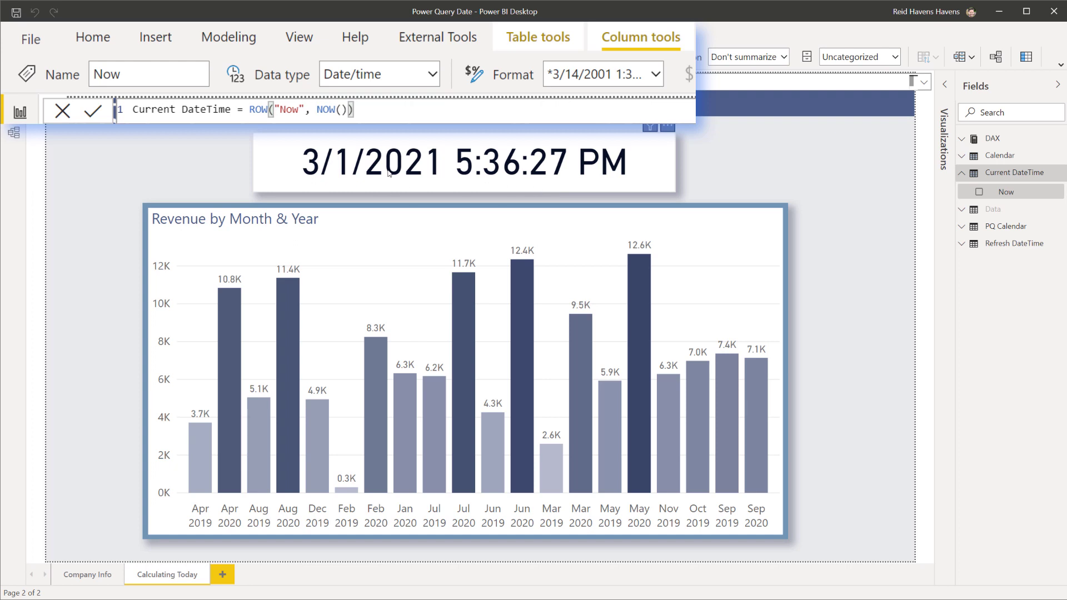
{"action": "mouse_move", "coordinate": [1007, 193]}
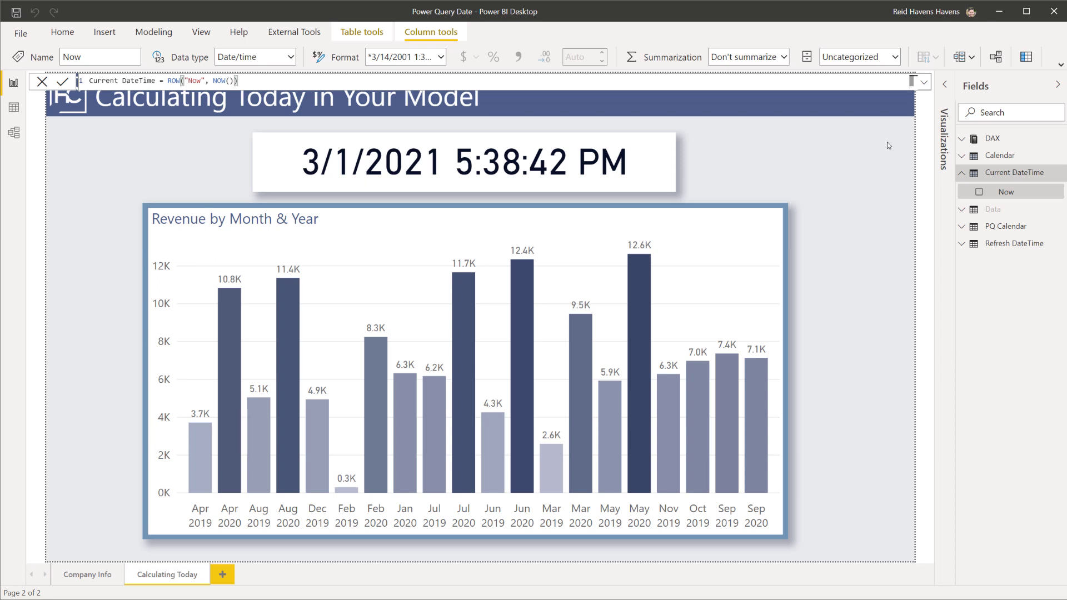
Step: Expand the DAX table, widen the Fields pane and select Revenue Trailing 2 YTD (DAX Calendar)
{"action": "left_click", "coordinate": [993, 137]}
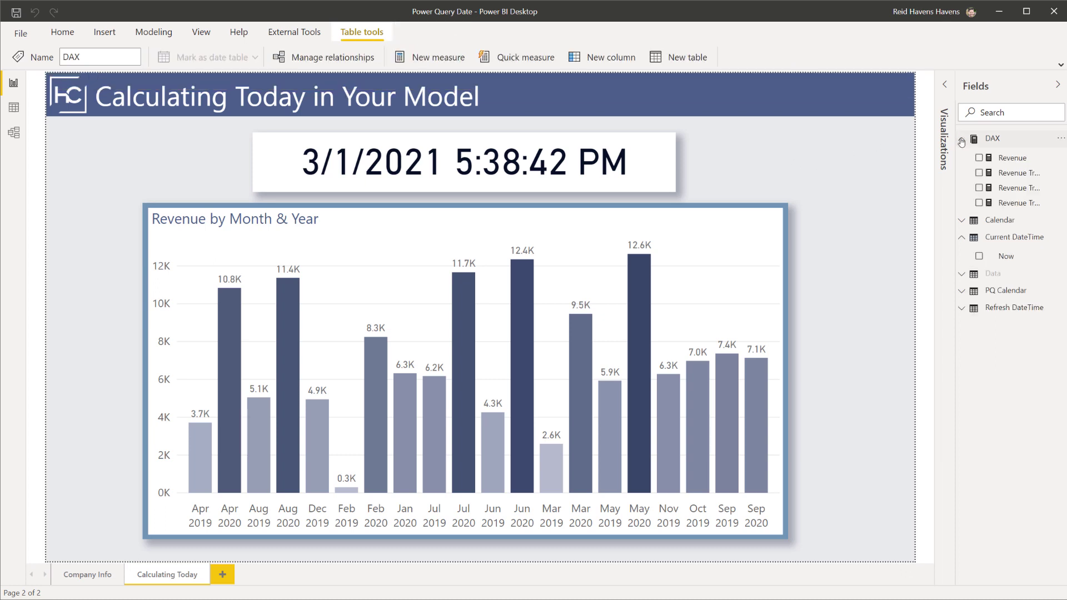
{"action": "left_click", "coordinate": [945, 85]}
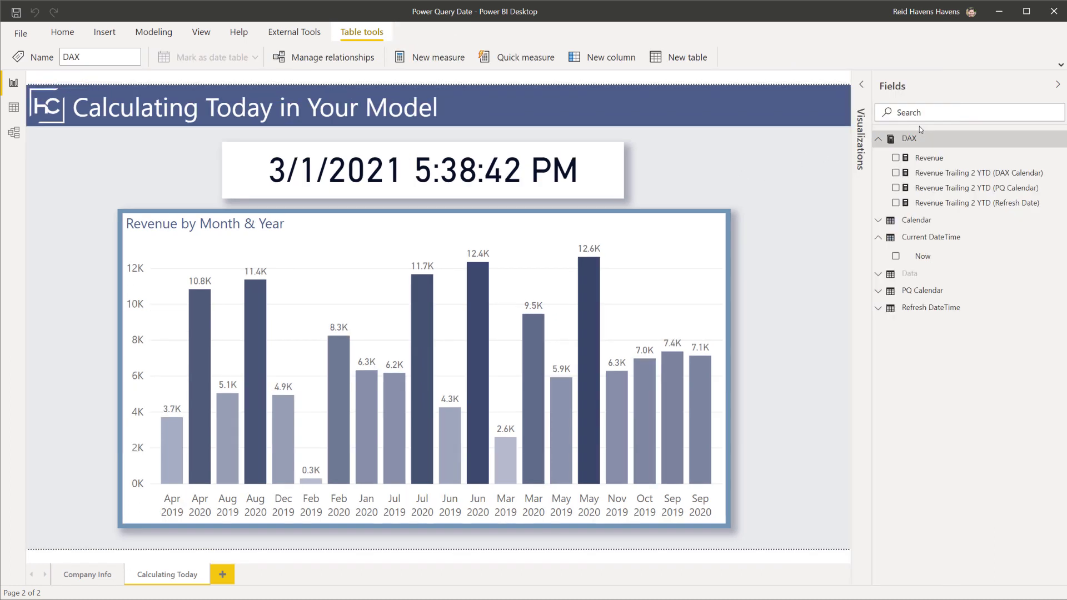
{"action": "left_click", "coordinate": [970, 172]}
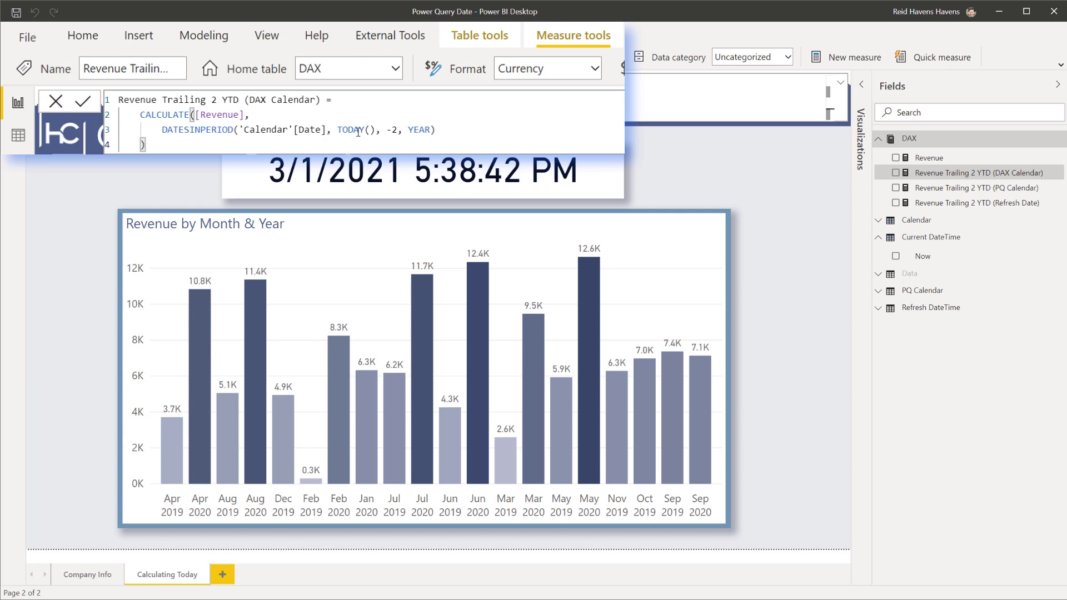
{"action": "mouse_move", "coordinate": [371, 132]}
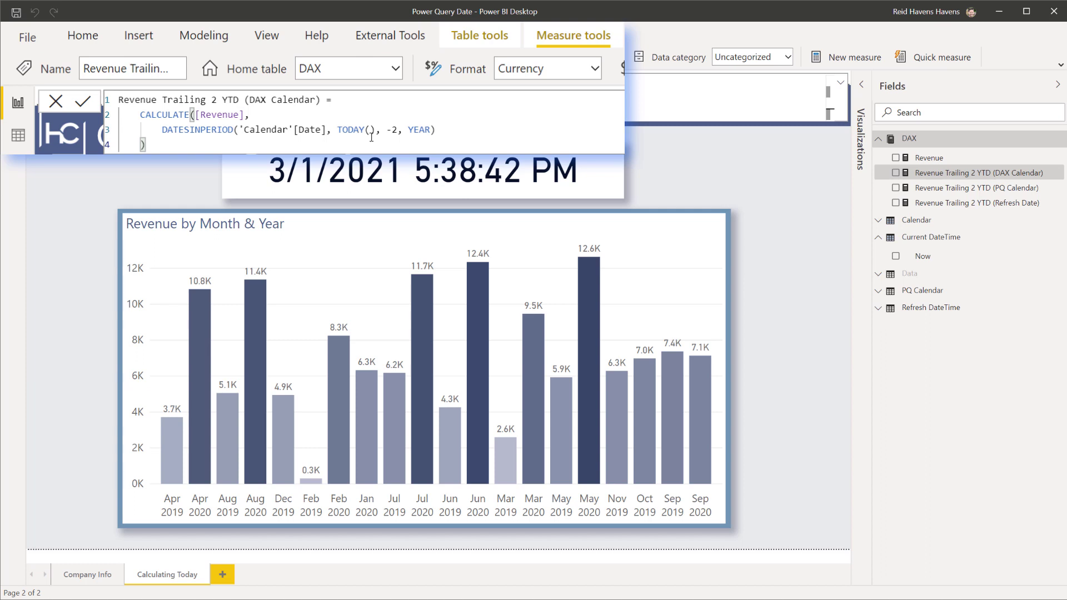
Step: Select Revenue Trailing 2 YTD (PQ Calendar) to show its CalToday-based DAX in the formula bar
{"action": "left_click", "coordinate": [974, 186]}
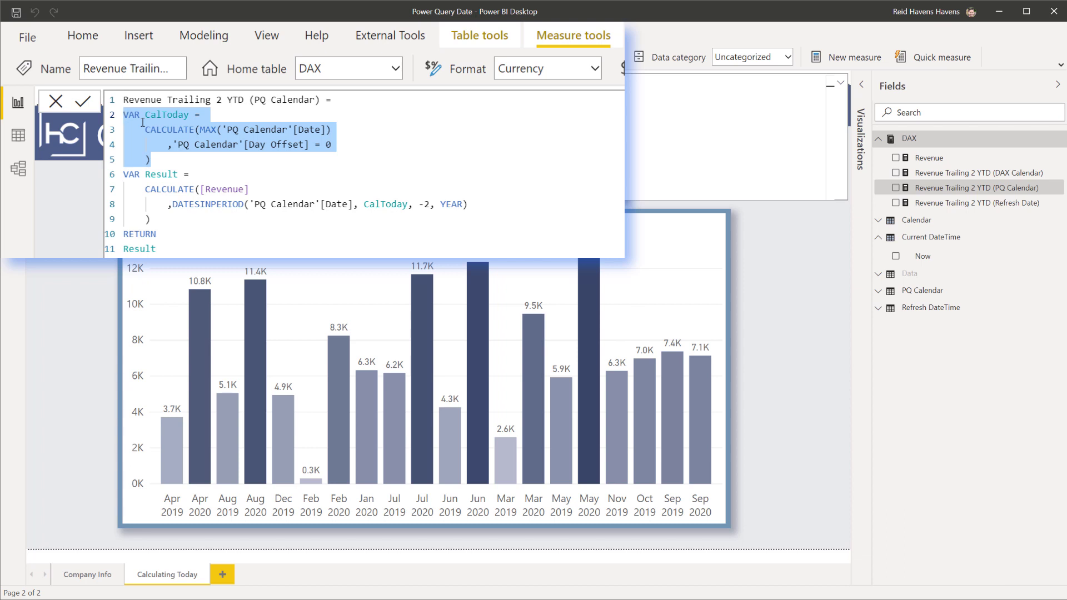
Step: Highlight the CalToday usage, then refresh the PQ Calendar table's data from its context menu
{"action": "left_click", "coordinate": [386, 205]}
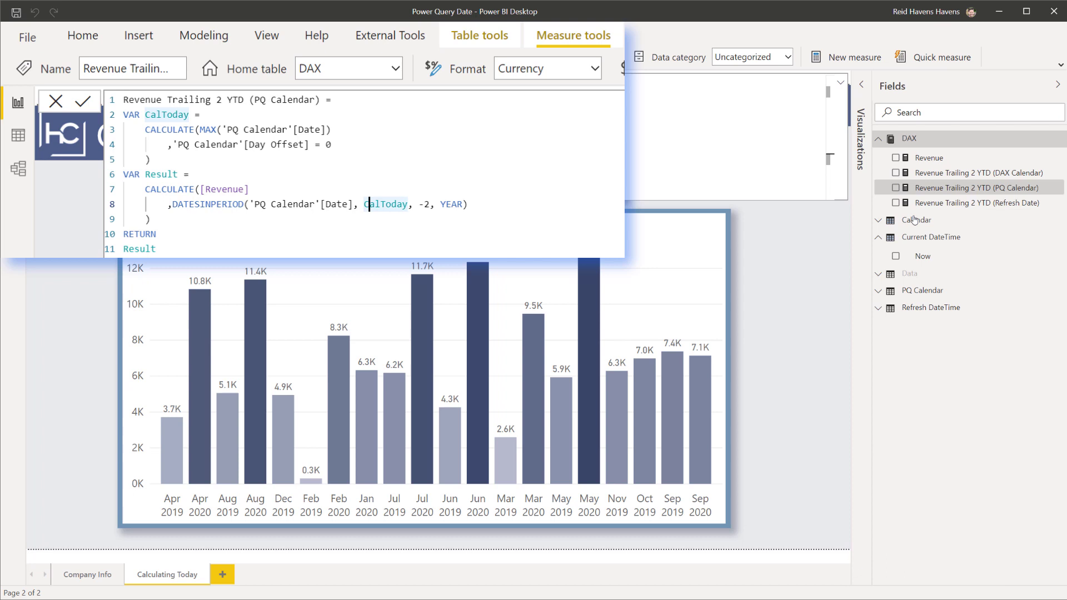
{"action": "mouse_move", "coordinate": [917, 220]}
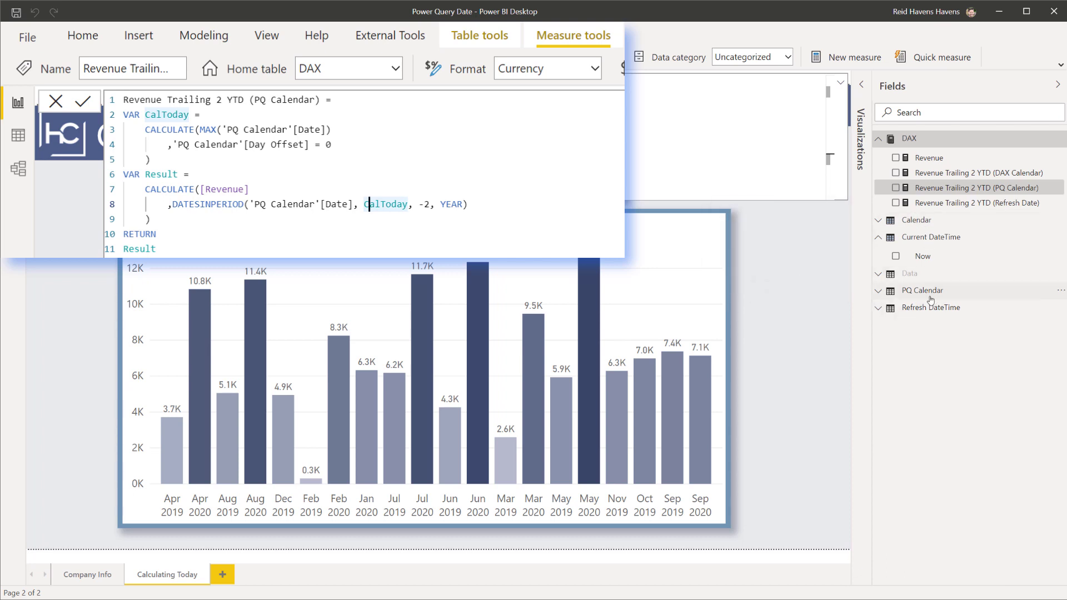
{"action": "mouse_move", "coordinate": [924, 229]}
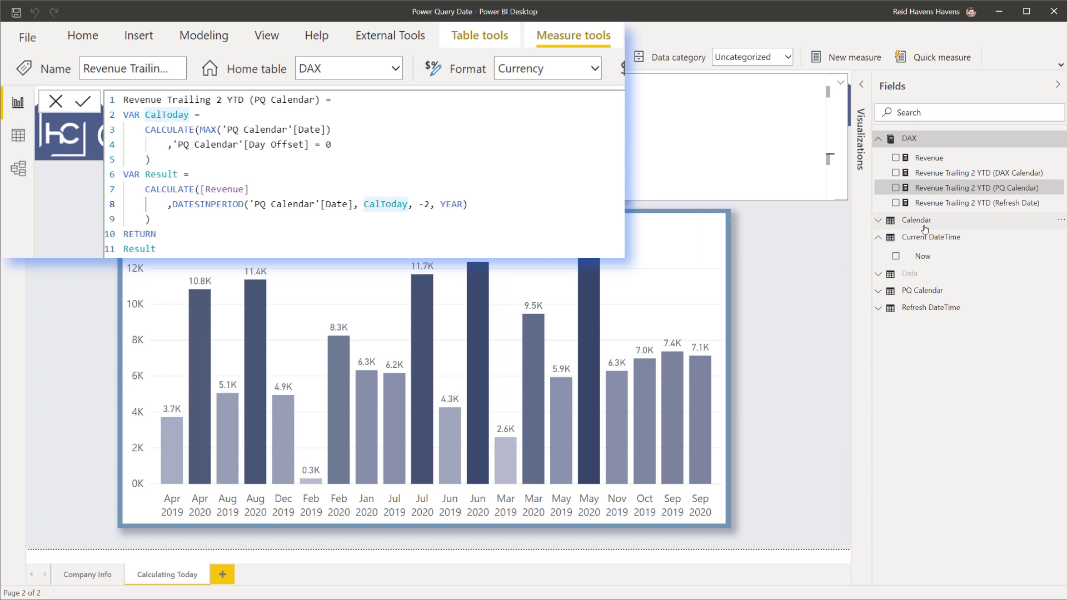
{"action": "mouse_move", "coordinate": [916, 220]}
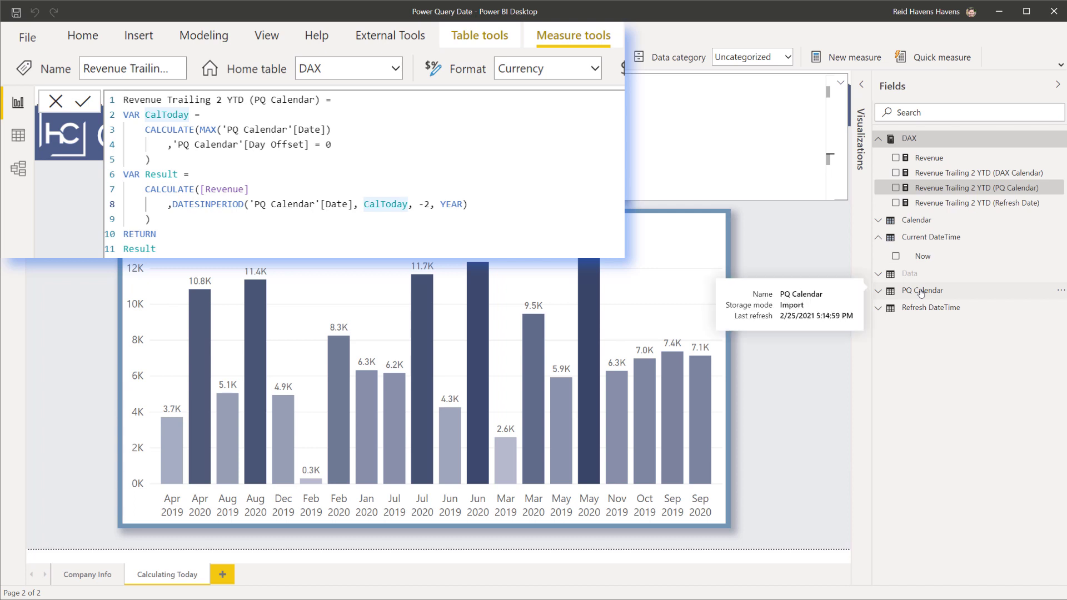
{"action": "left_click", "coordinate": [82, 35]}
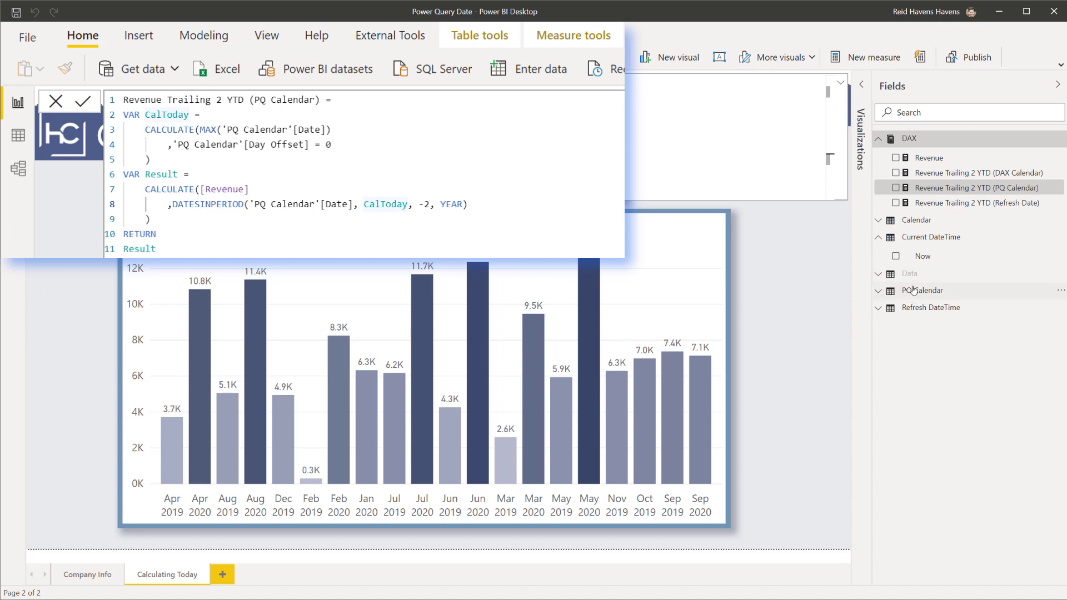
{"action": "right_click", "coordinate": [922, 290]}
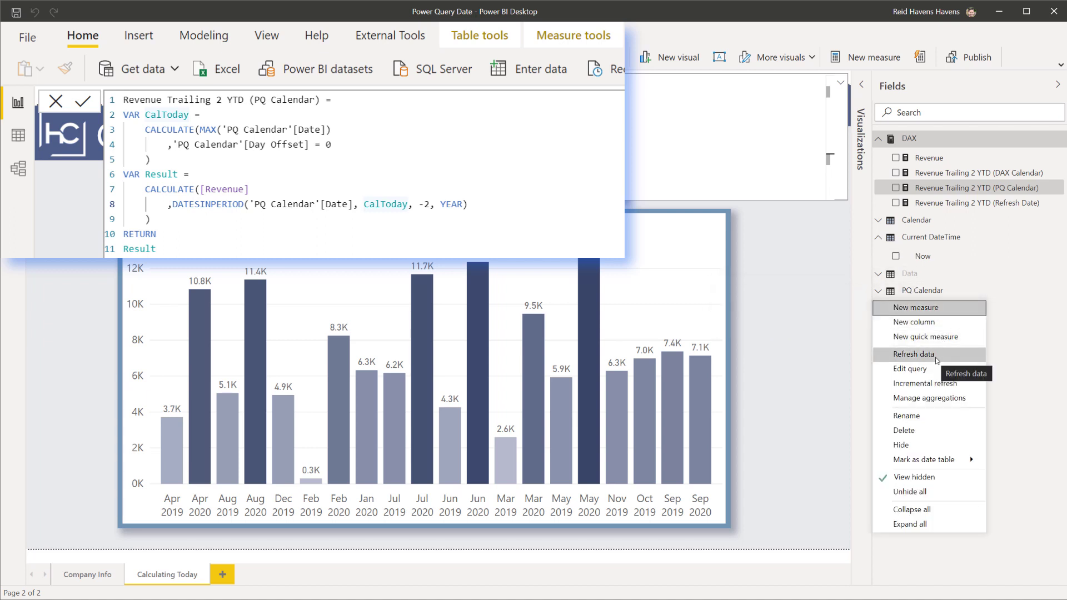
{"action": "left_click", "coordinate": [974, 202]}
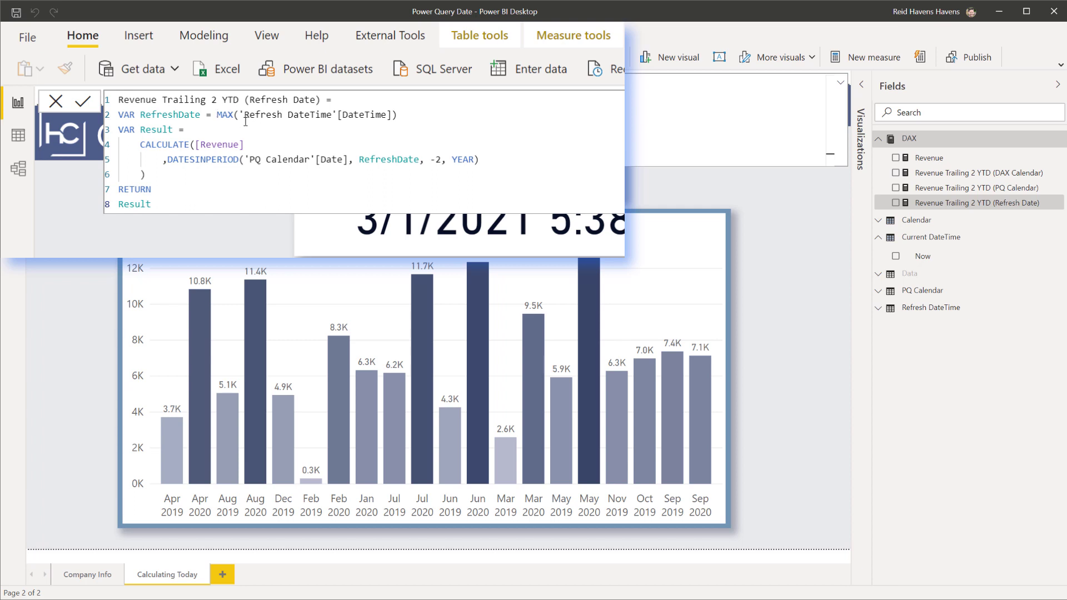
{"action": "mouse_move", "coordinate": [286, 108]}
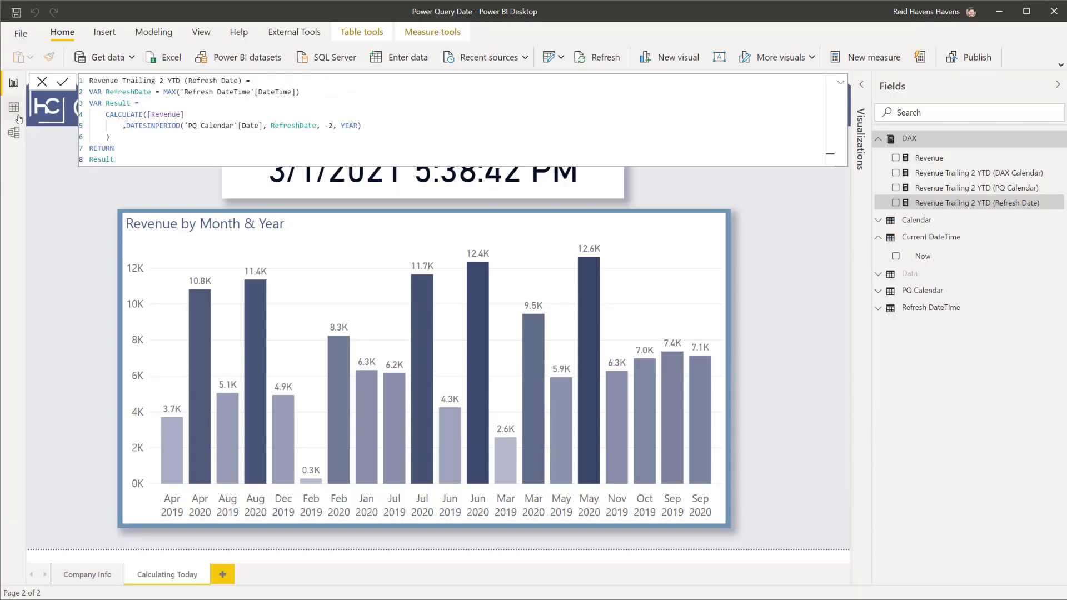
Step: In Data view select Refresh DateTime's DateTime column, then go to Home > Transform data
{"action": "left_click", "coordinate": [13, 107]}
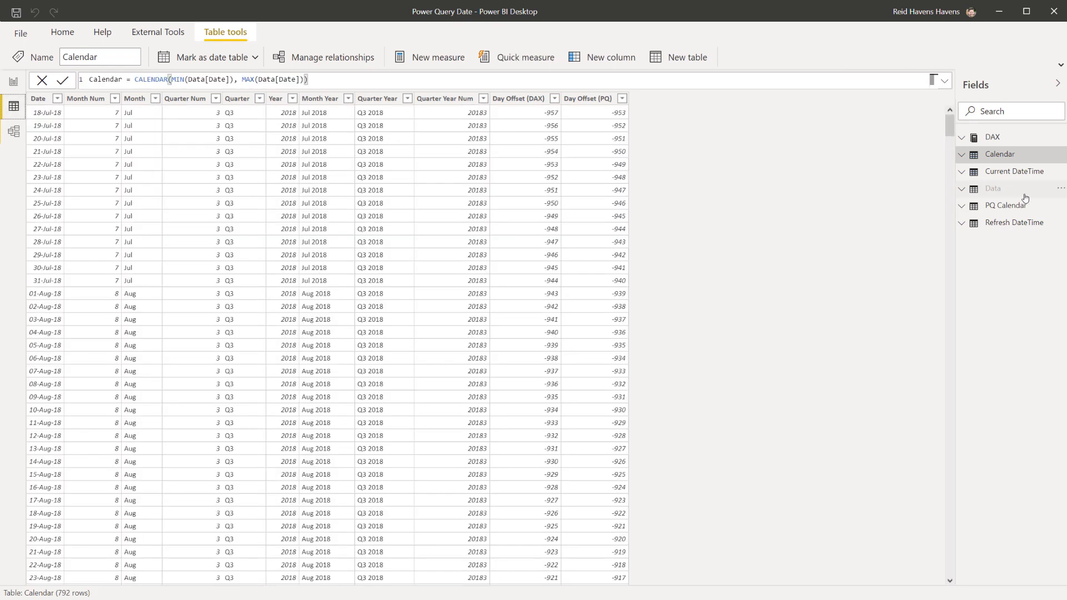
{"action": "left_click", "coordinate": [1015, 222]}
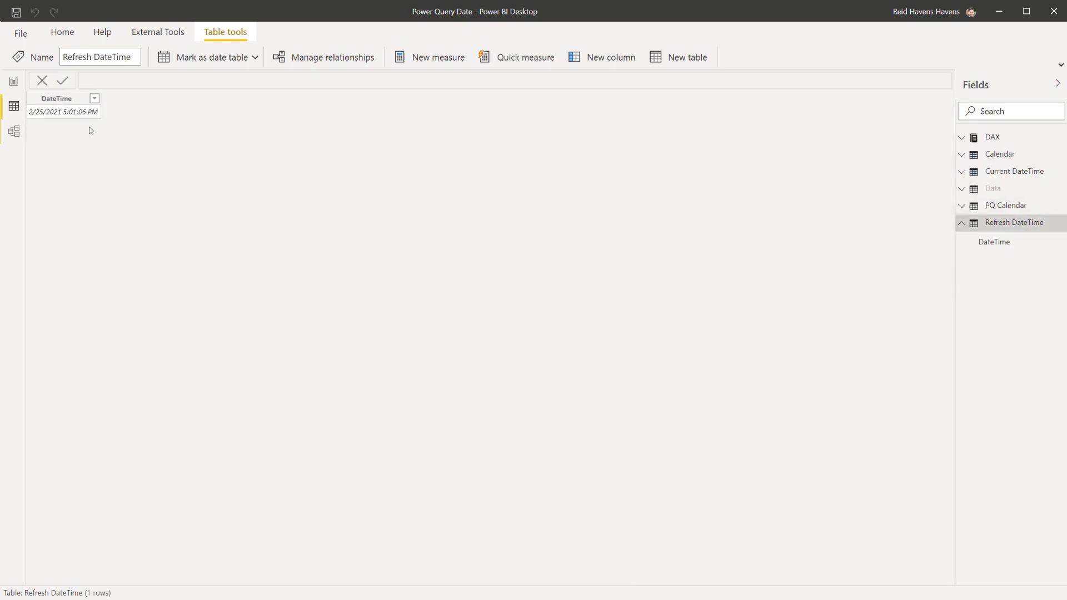
{"action": "left_click", "coordinate": [56, 98]}
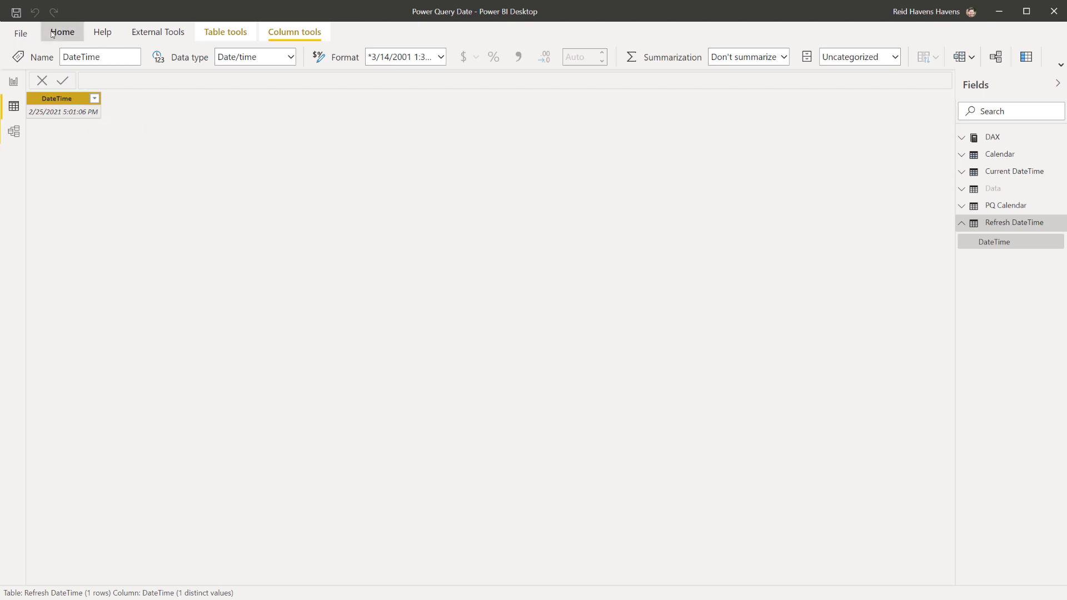
{"action": "left_click", "coordinate": [61, 32]}
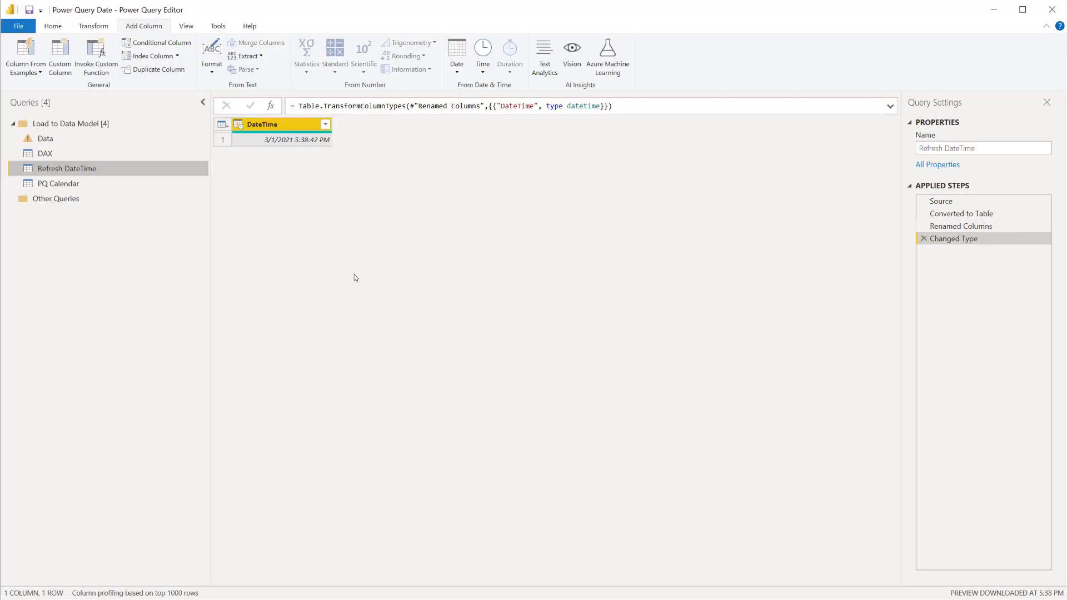
Step: Inspect the Source (DateTime.LocalNow), Converted to Table and Changed Type applied steps
{"action": "left_click", "coordinate": [942, 202]}
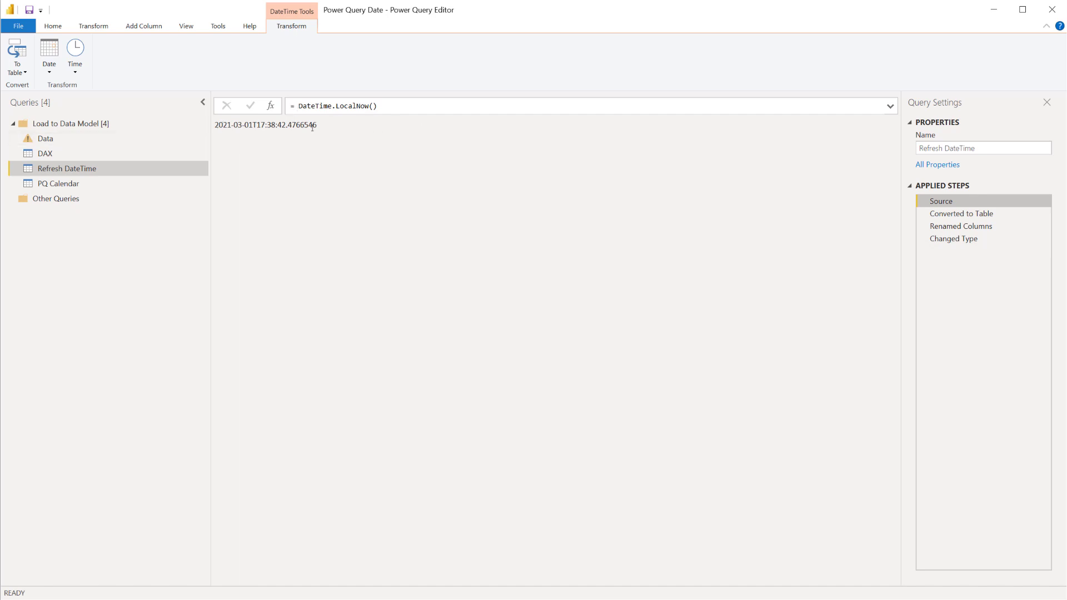
{"action": "left_click", "coordinate": [961, 213]}
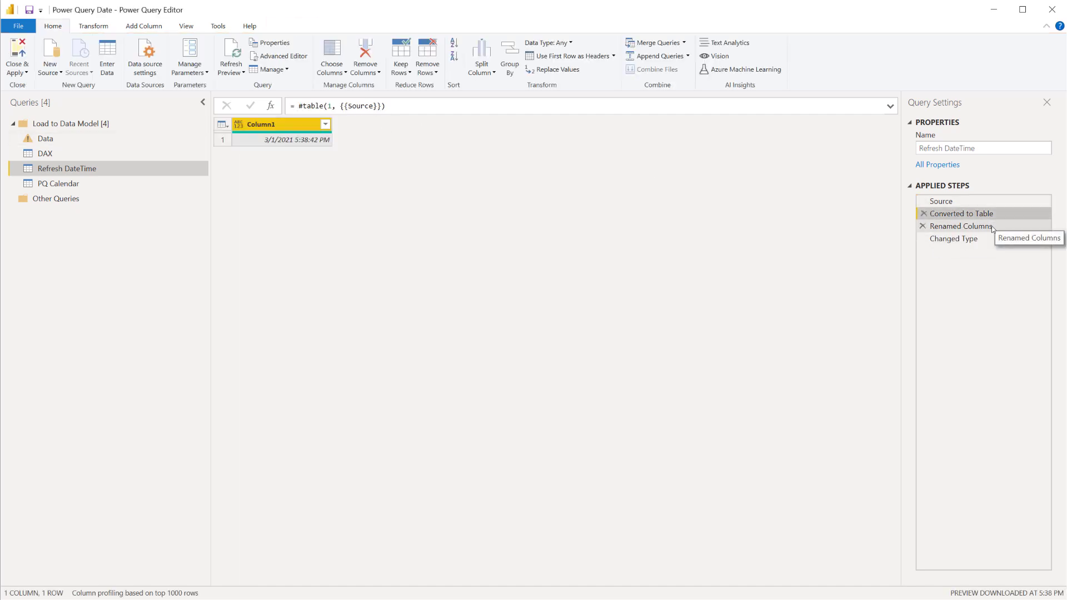
{"action": "left_click", "coordinate": [954, 238]}
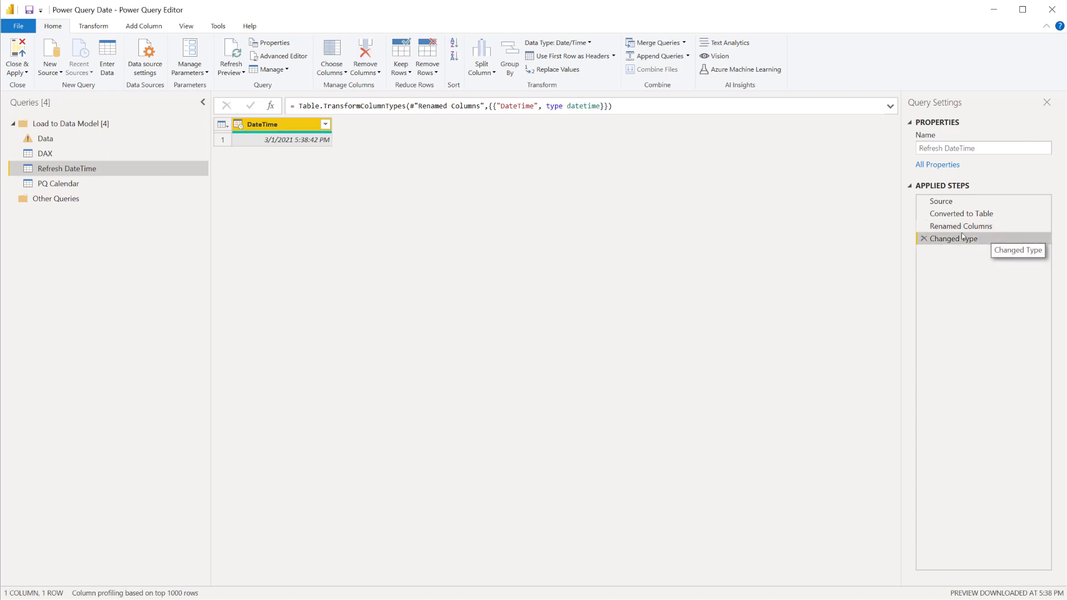
{"action": "mouse_move", "coordinate": [961, 226]}
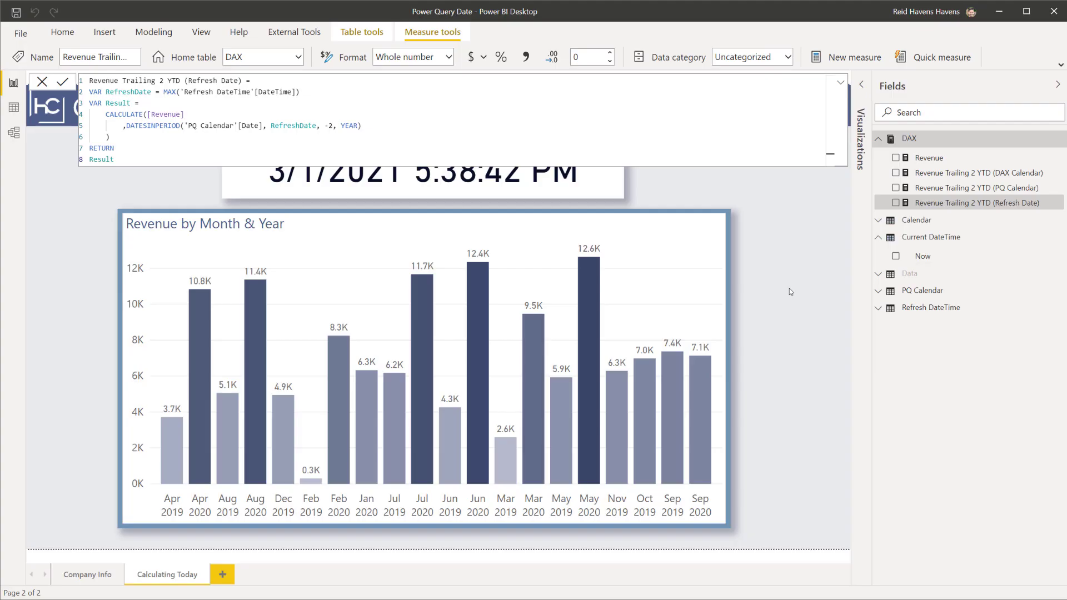
{"action": "mouse_move", "coordinate": [974, 195]}
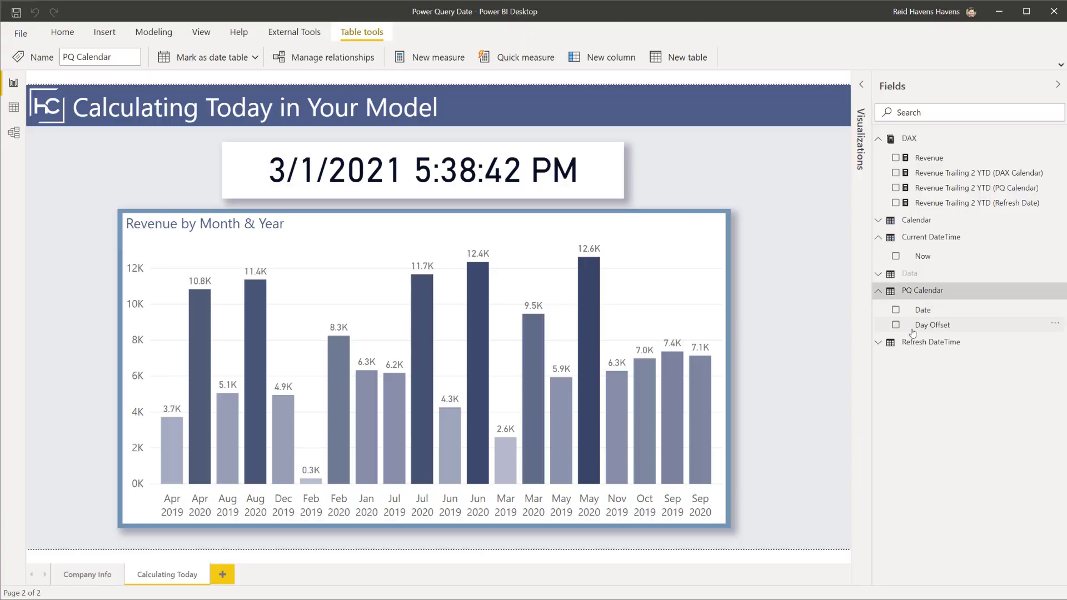
{"action": "mouse_move", "coordinate": [932, 342]}
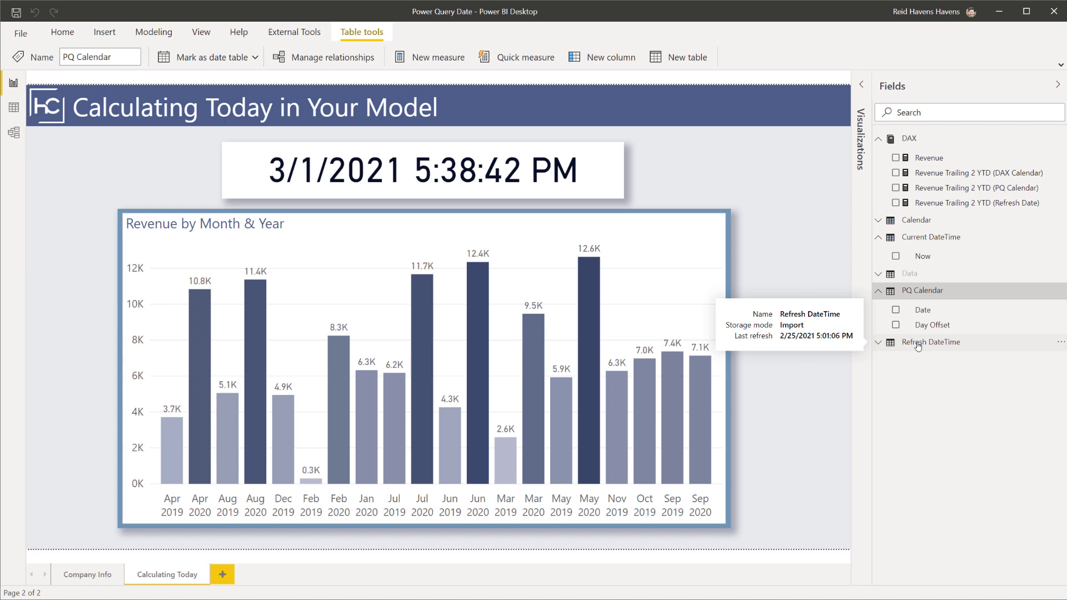
Step: Expand Calendar and compare the Day Offset (DAX) and Day Offset (PQ) column formulas
{"action": "left_click", "coordinate": [918, 219]}
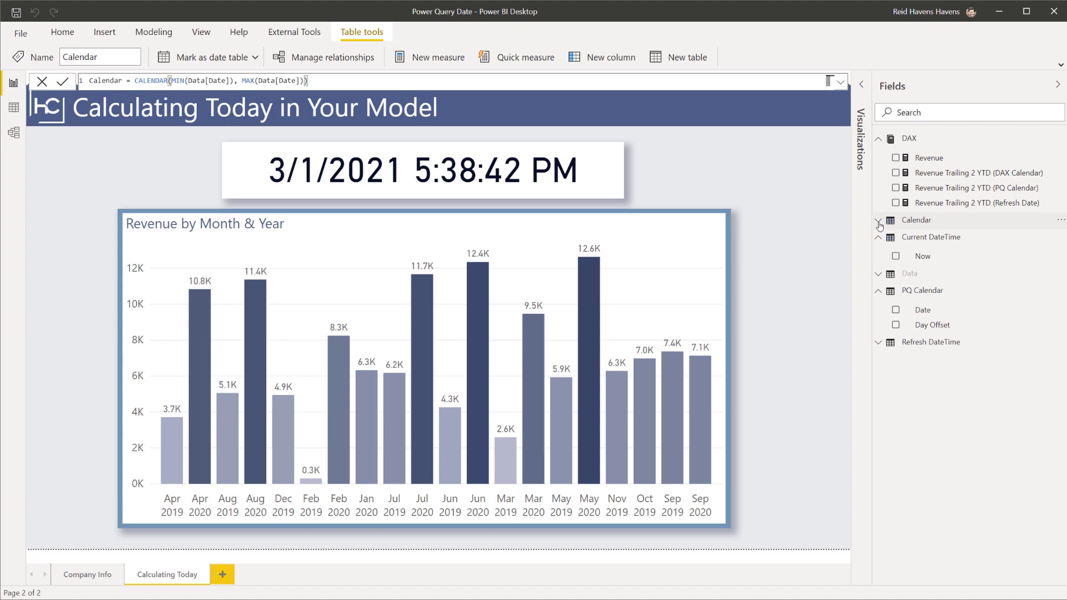
{"action": "left_click", "coordinate": [878, 220]}
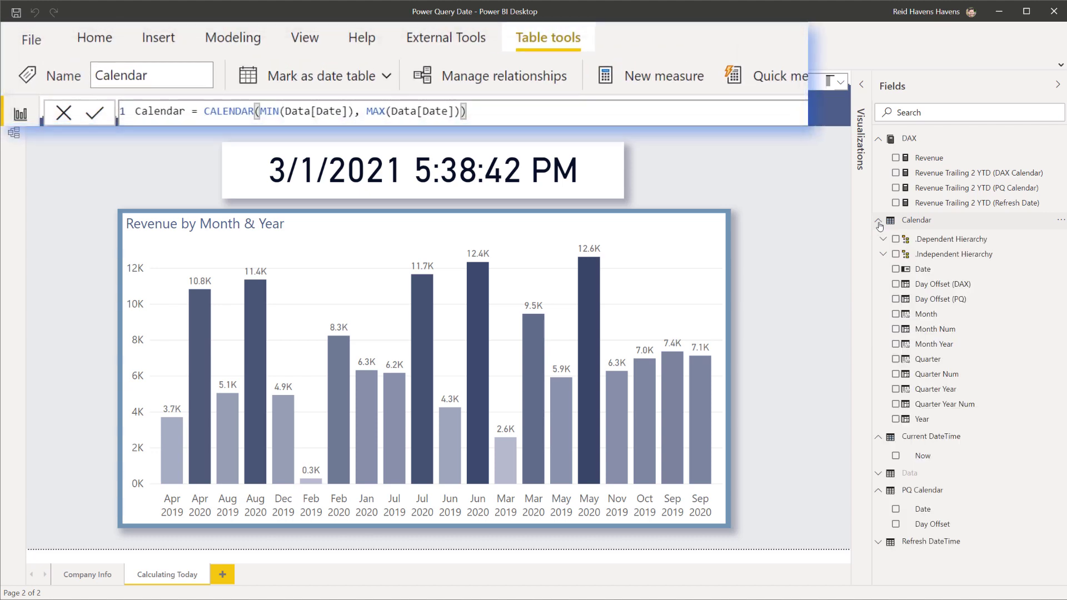
{"action": "mouse_move", "coordinate": [942, 284]}
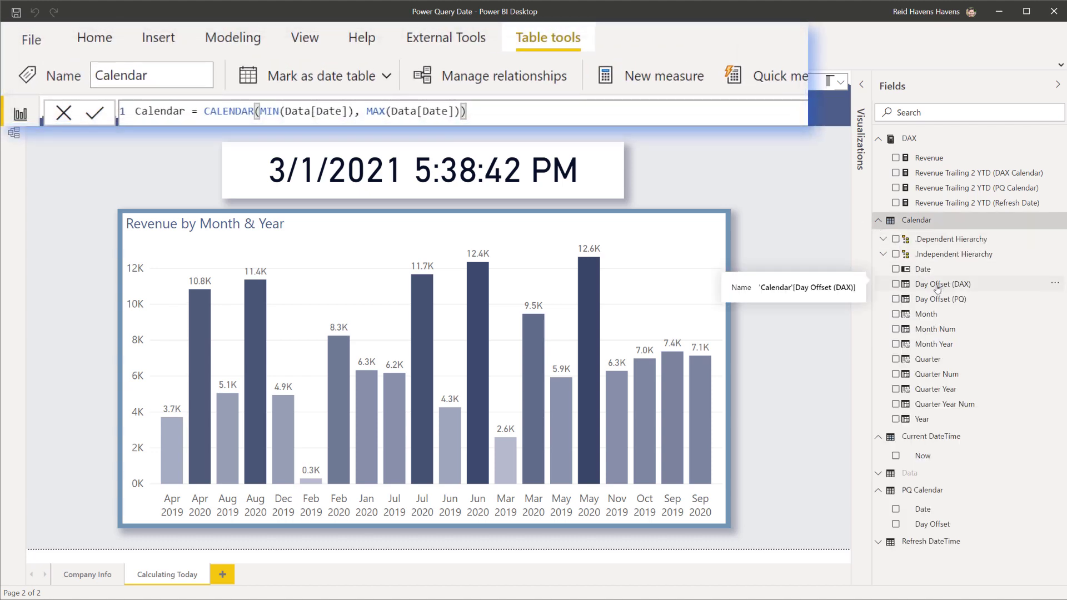
{"action": "mouse_move", "coordinate": [943, 299]}
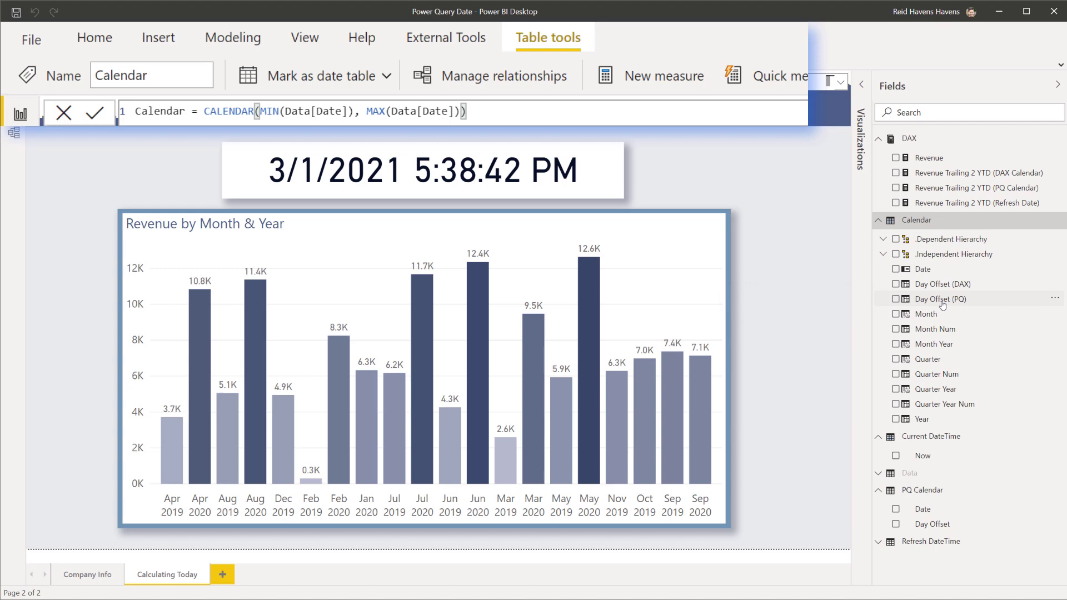
{"action": "mouse_move", "coordinate": [945, 283]}
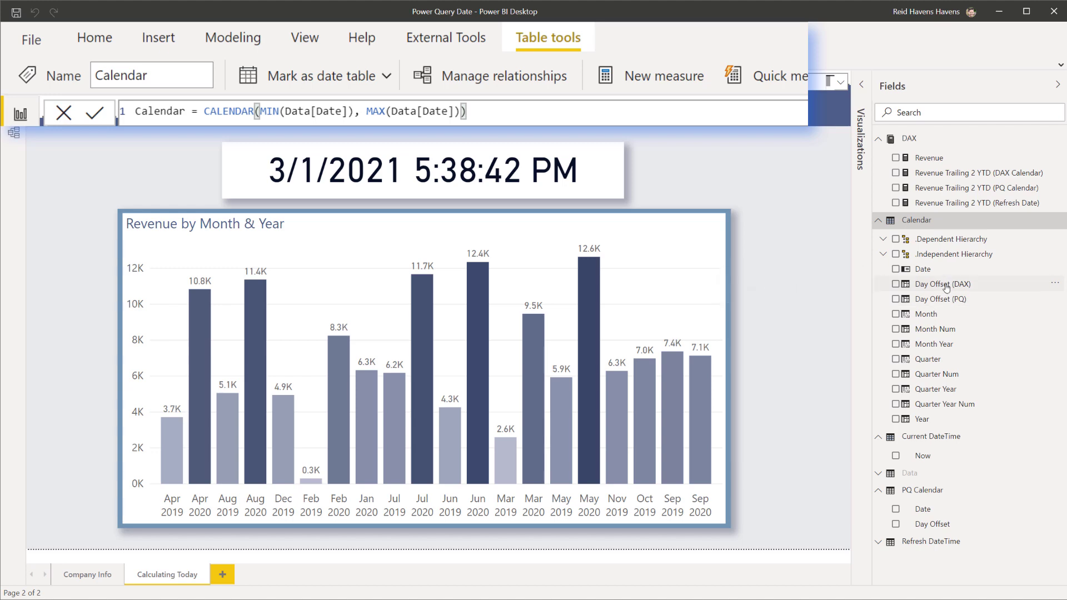
{"action": "left_click", "coordinate": [941, 283]}
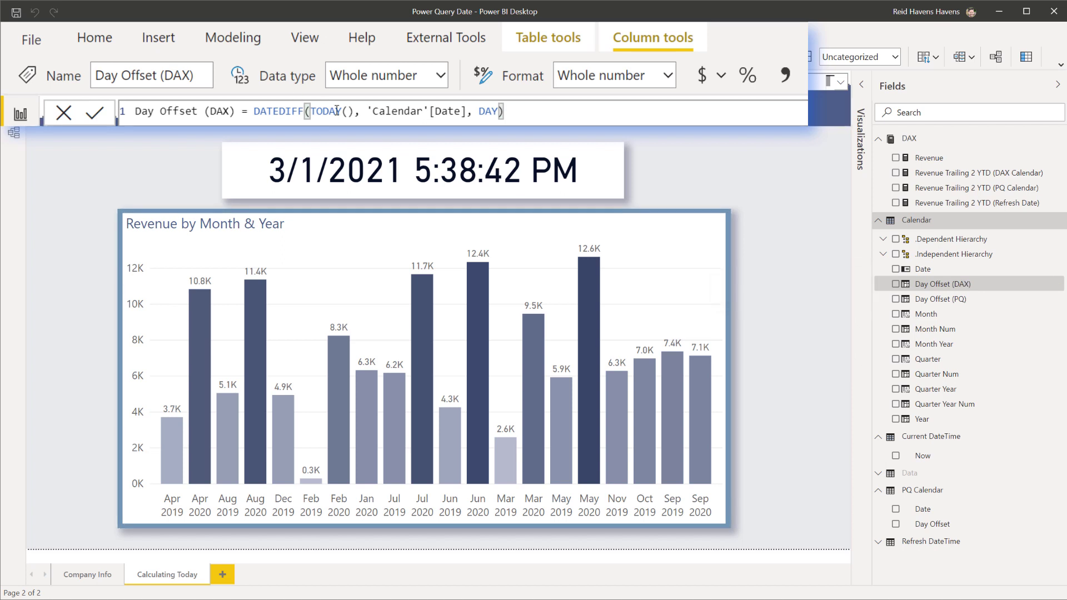
{"action": "mouse_move", "coordinate": [943, 318]}
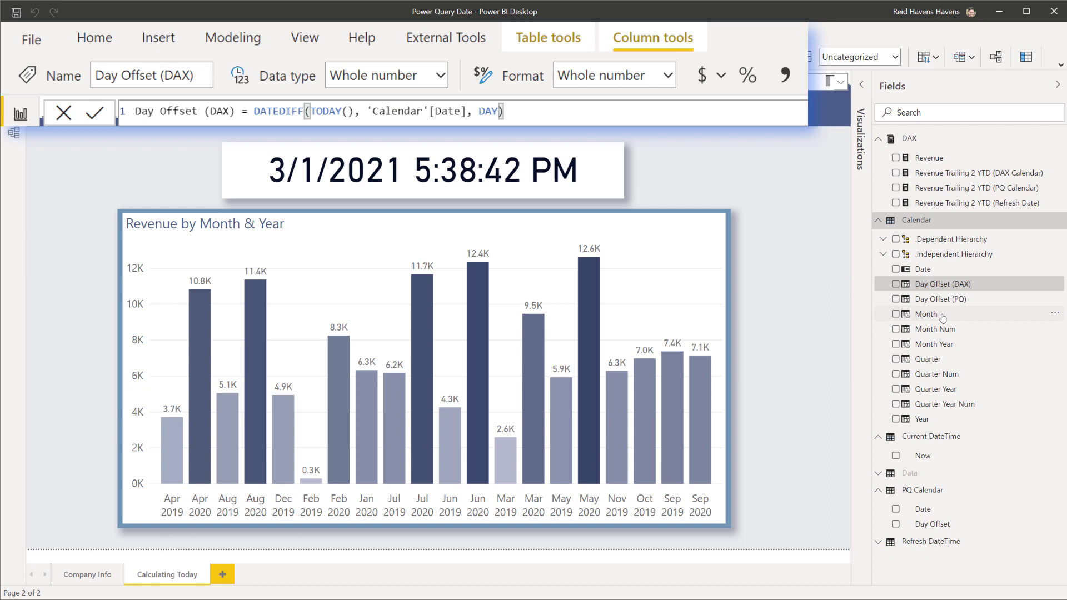
{"action": "left_click", "coordinate": [941, 299]}
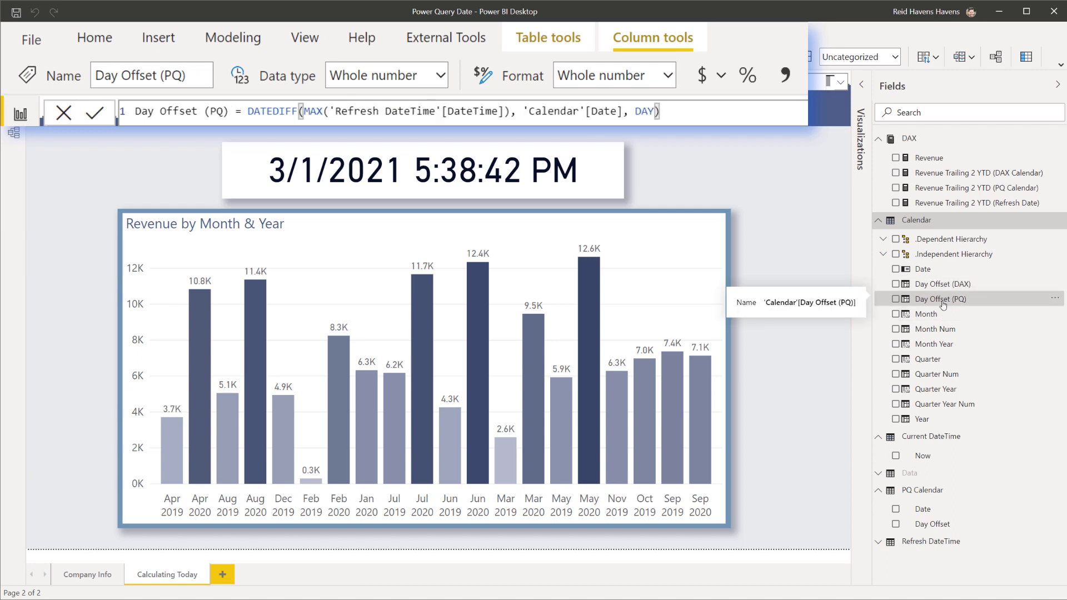